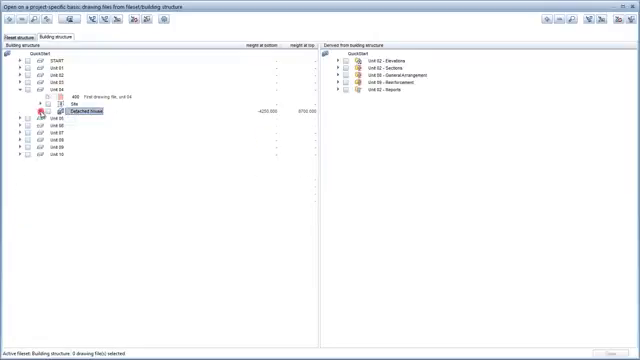
Expand Unit 05 > Detached house > Ground floor to reach drawing file 551.
left_click(12, 100)
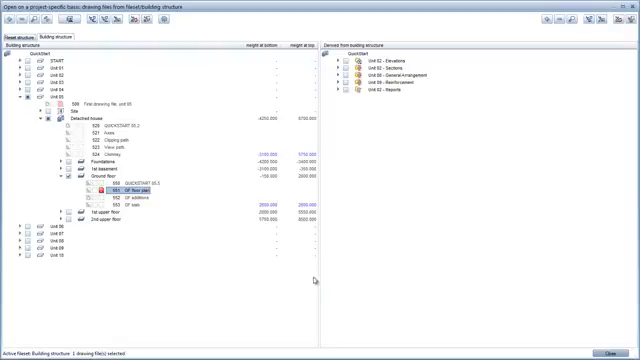
Open drawing file 551, GF floor plan, for wall dimensioning.
double_click(128, 194)
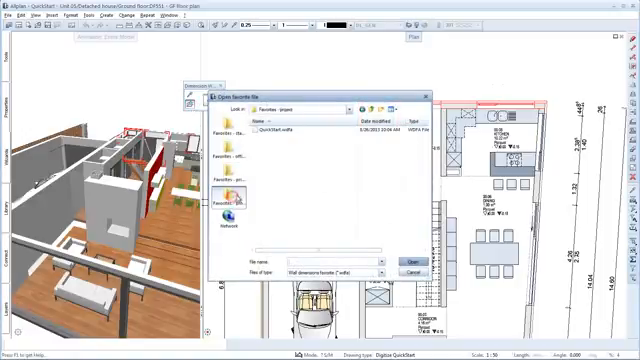
Load the QuickStart.wdfa wall-dimension favorite.
left_click(300, 133)
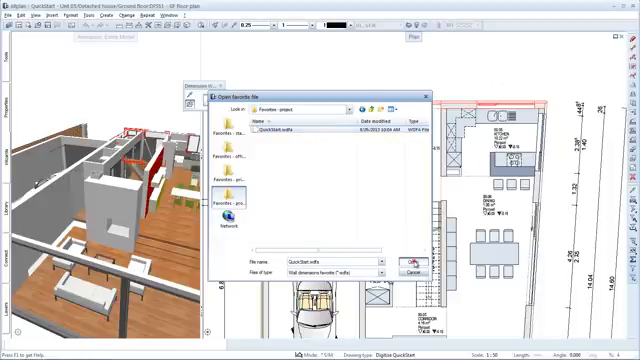
left_click(401, 258)
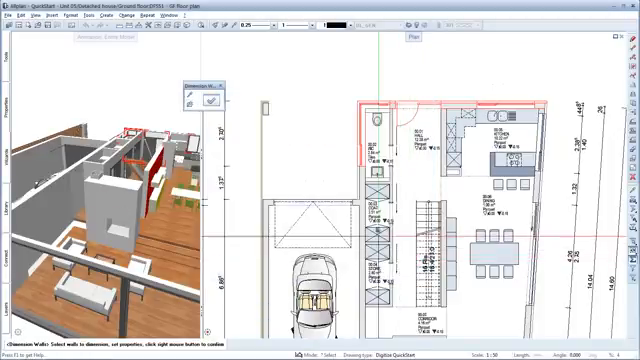